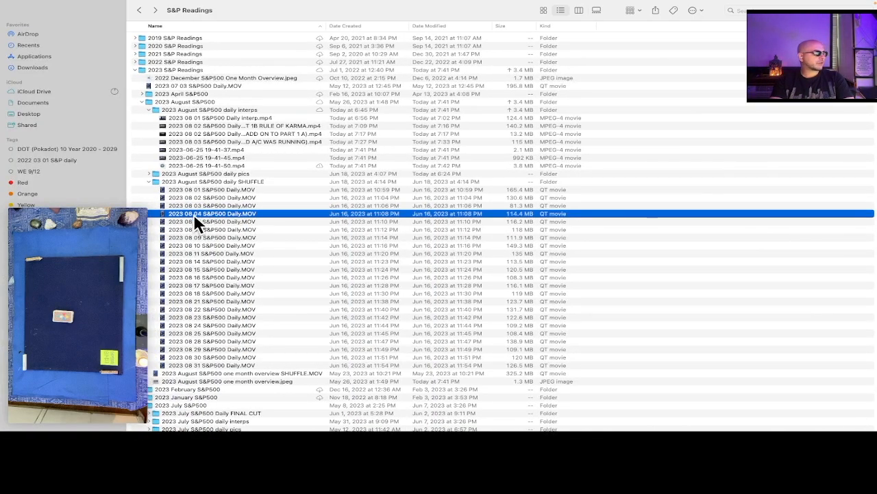
pyautogui.moveTo(353, 223)
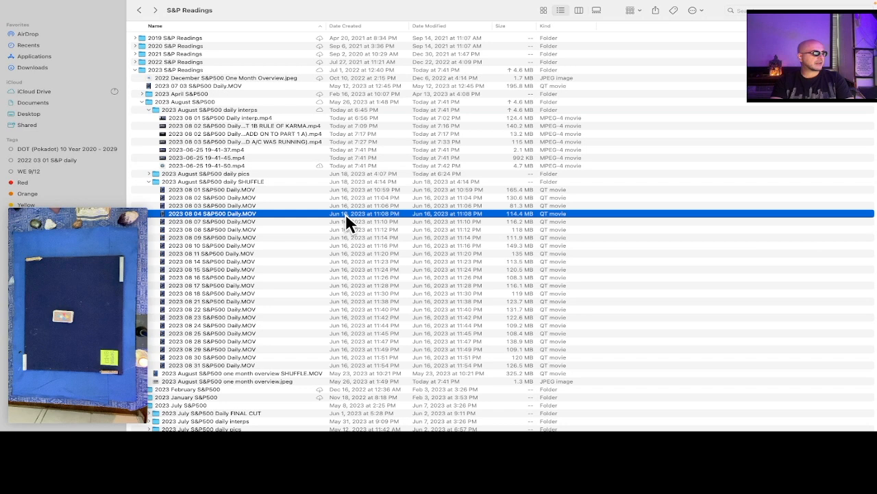
pyautogui.moveTo(384, 225)
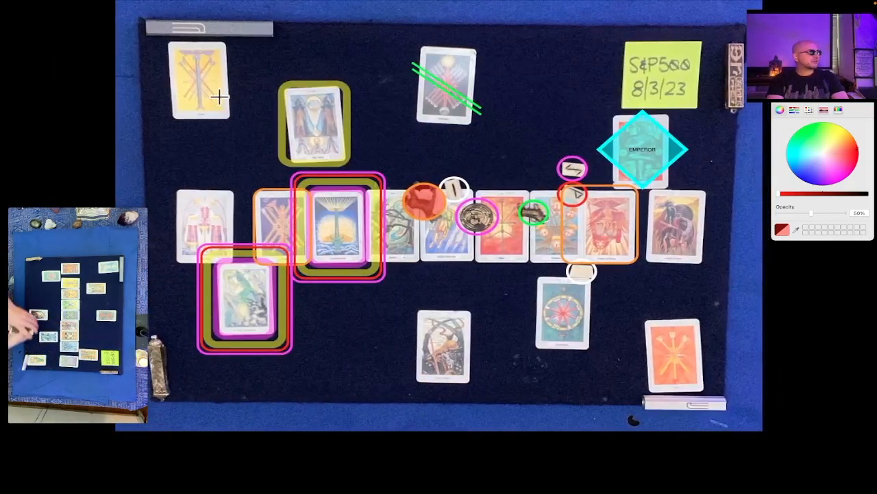
pyautogui.moveTo(629, 179)
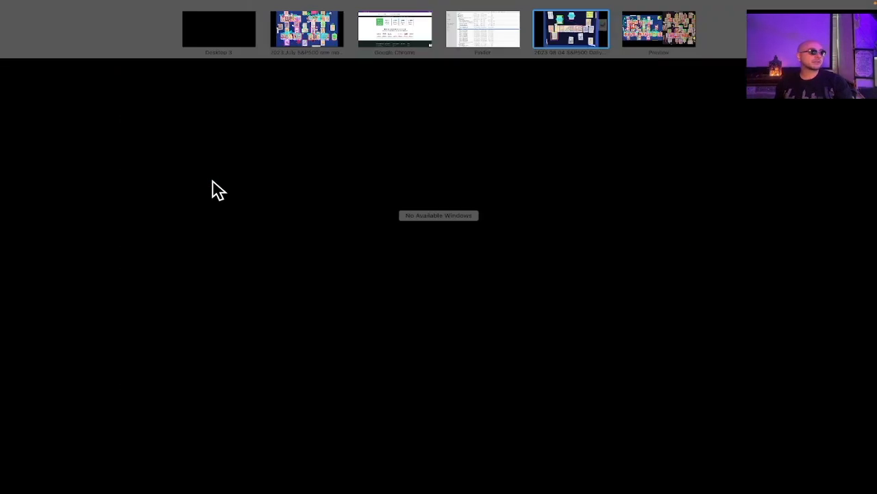
# Step: Switch to the Chrome window showing the tarotfortraders.com/support page with donation and charity links
pyautogui.click(395, 29)
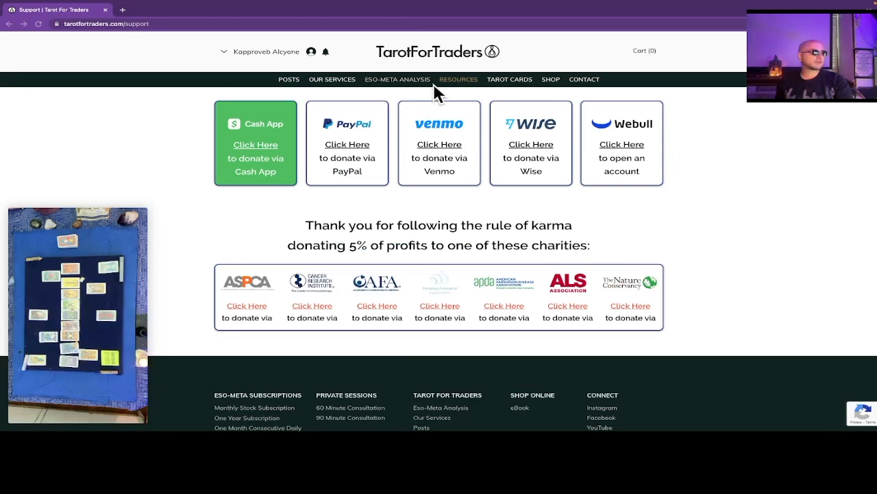
pyautogui.moveTo(288, 278)
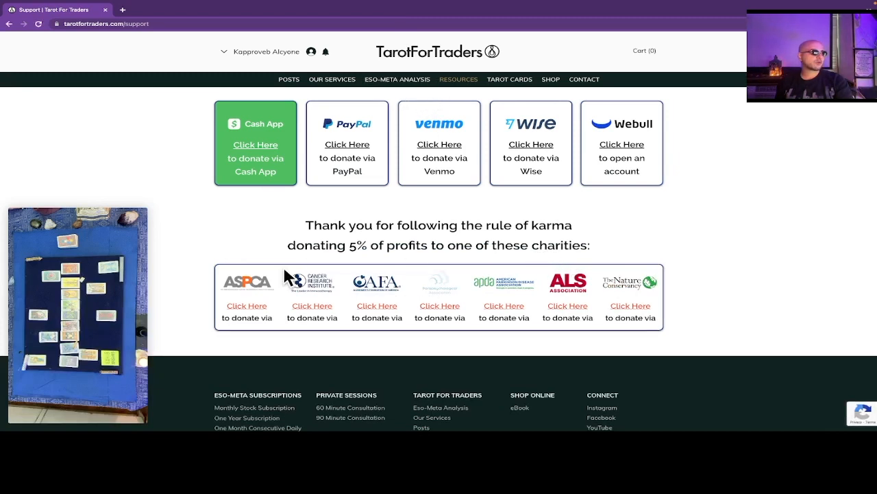
pyautogui.moveTo(658, 310)
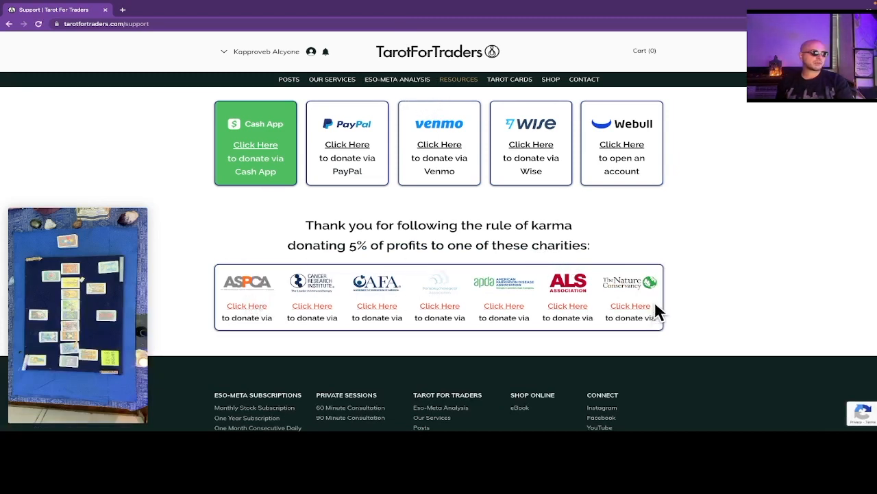
pyautogui.moveTo(493, 336)
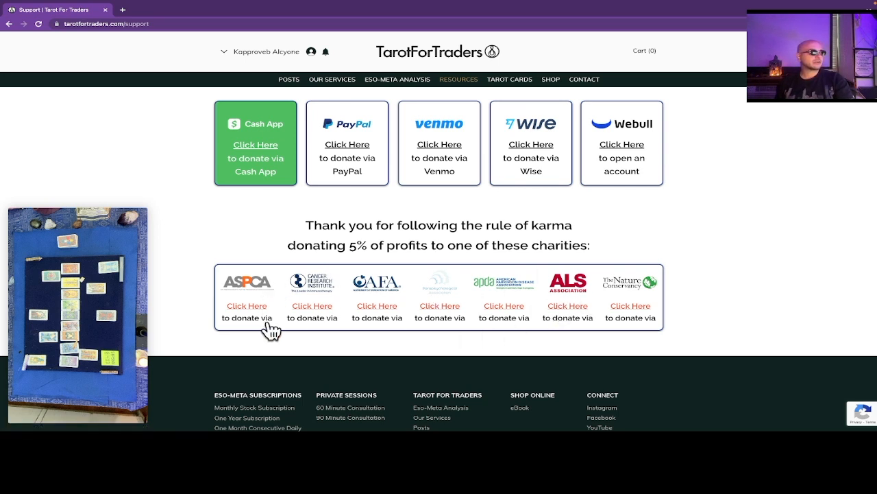
pyautogui.moveTo(312, 297)
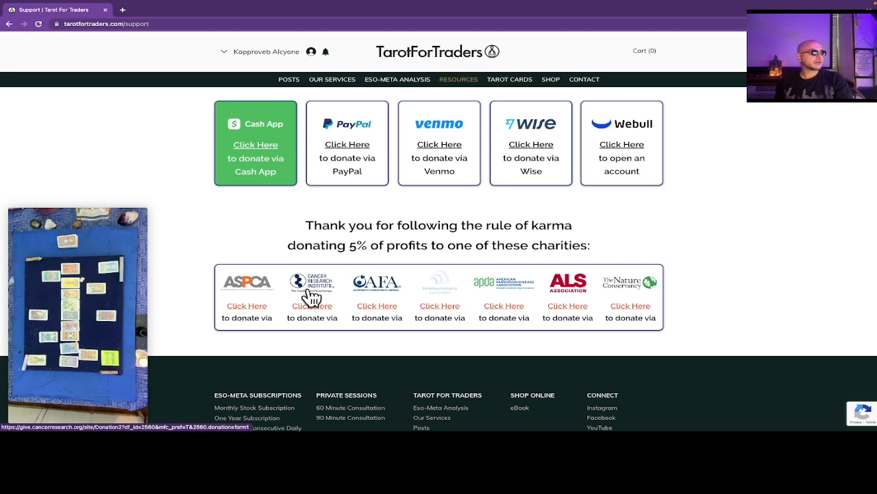
pyautogui.moveTo(579, 154)
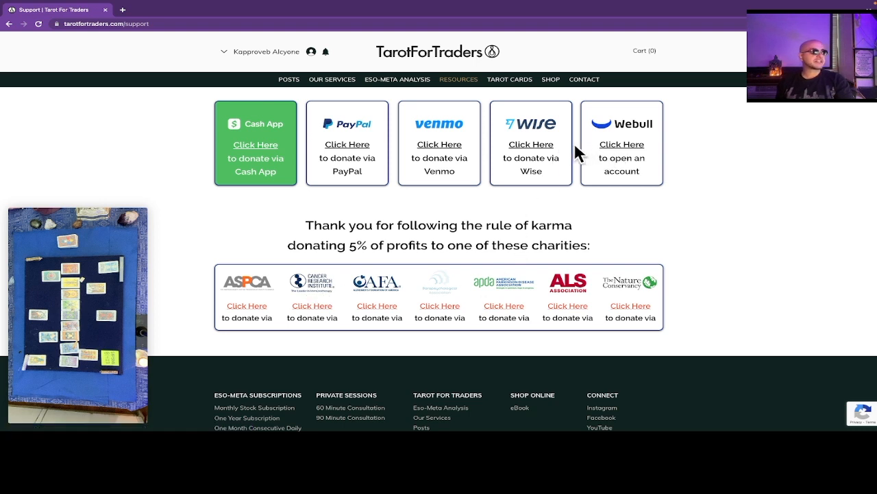
pyautogui.moveTo(606, 148)
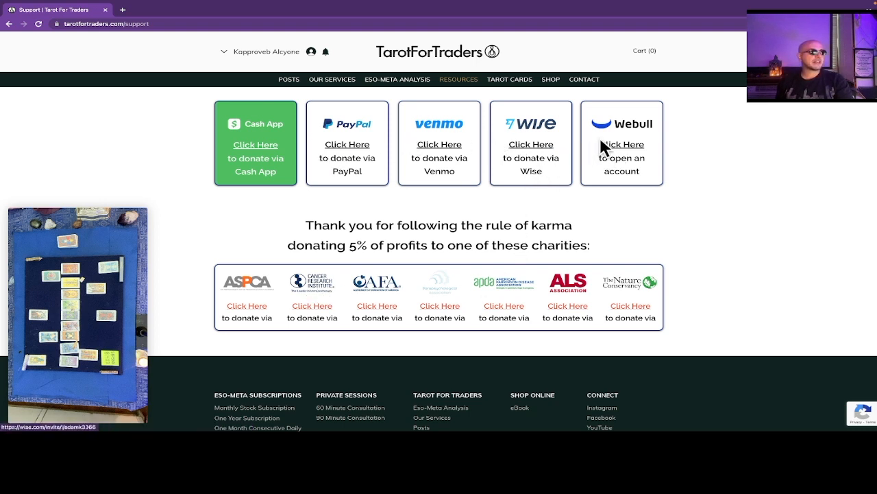
pyautogui.moveTo(347, 155)
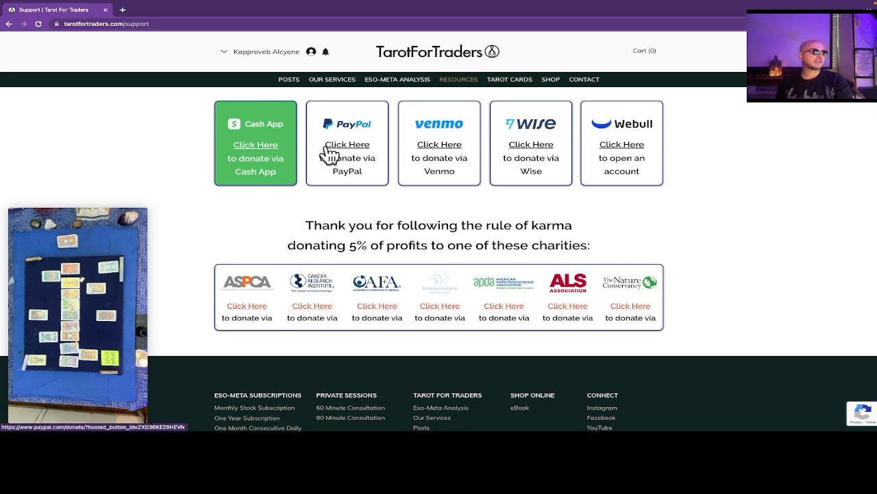